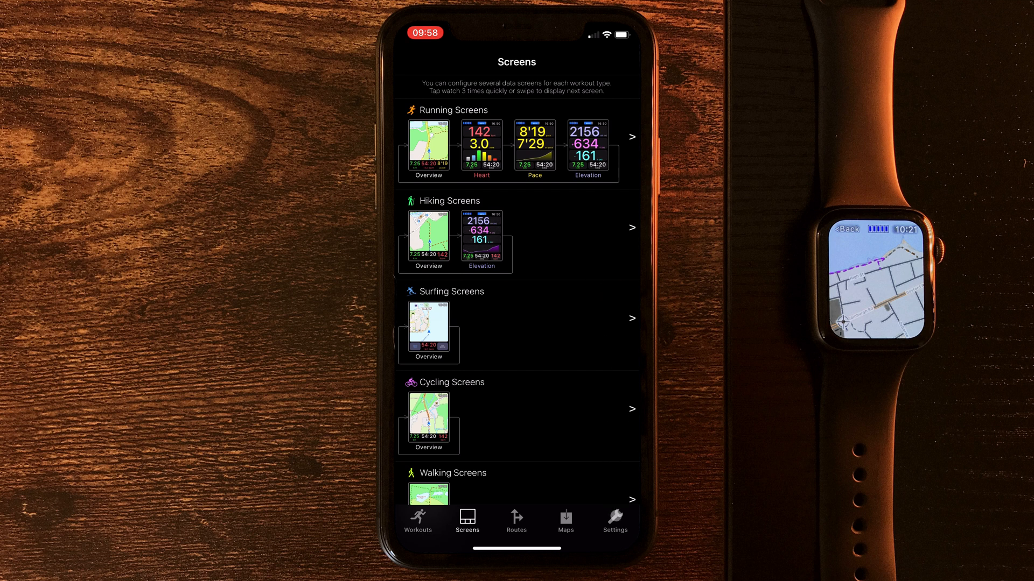
# Review the running alert options, all off, and return to the settings list
pyautogui.click(615, 521)
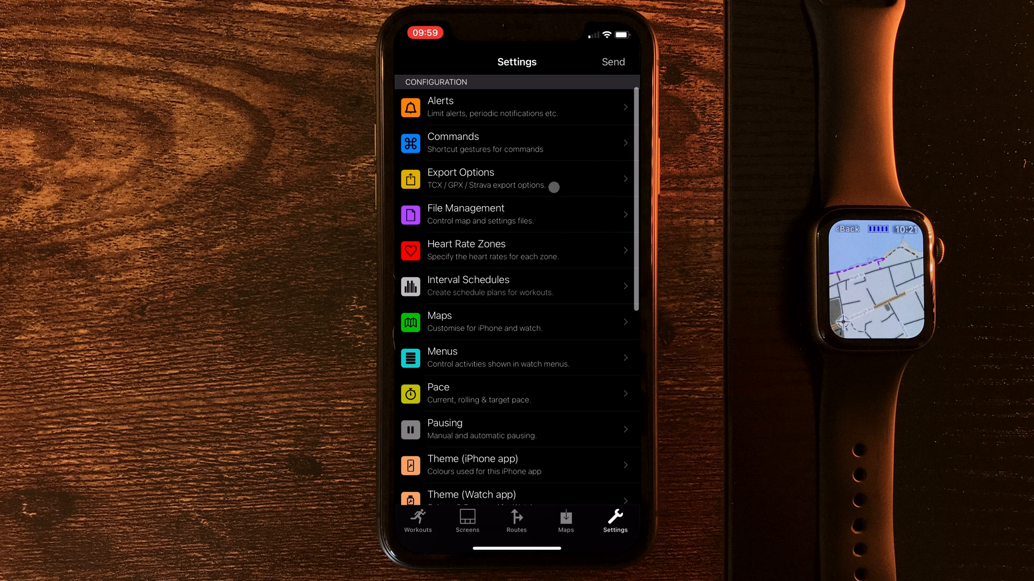
pyautogui.click(517, 106)
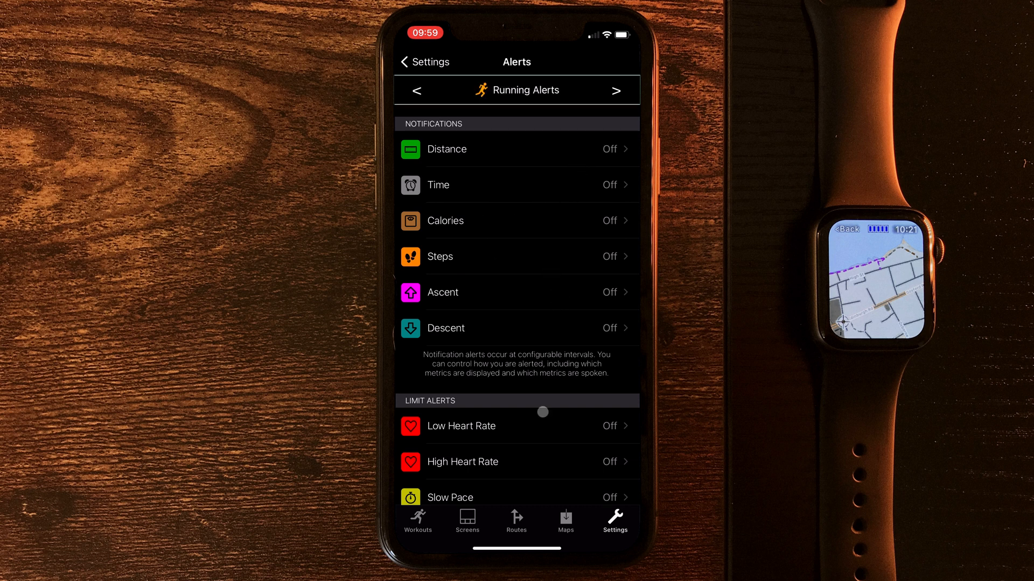
pyautogui.scroll(-3)
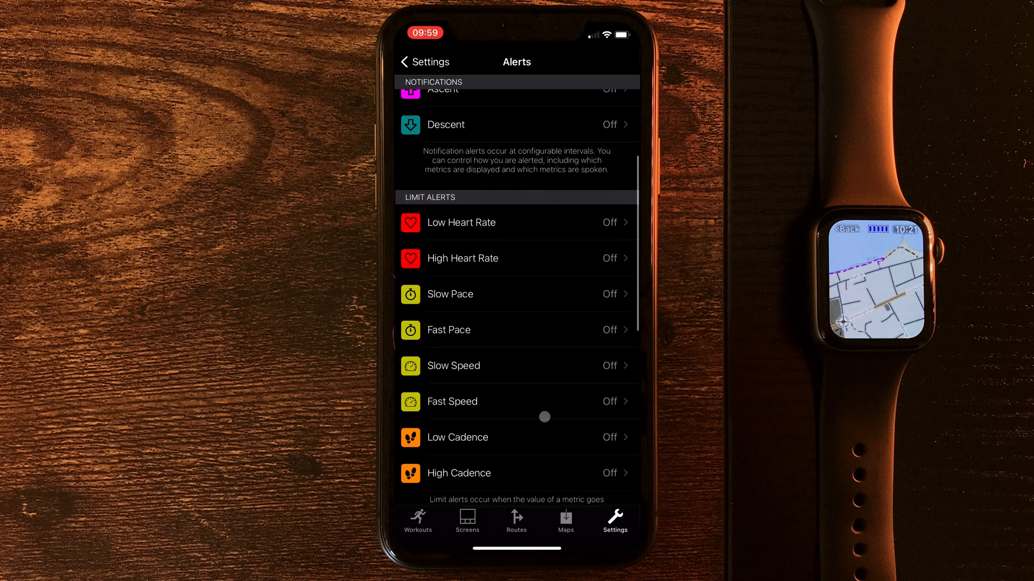
pyautogui.scroll(3)
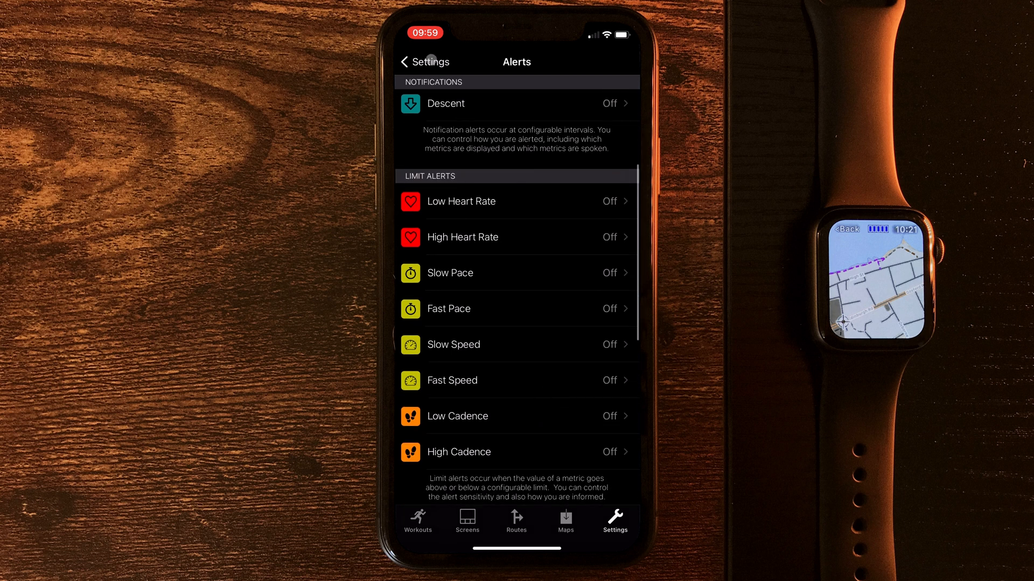
pyautogui.click(409, 61)
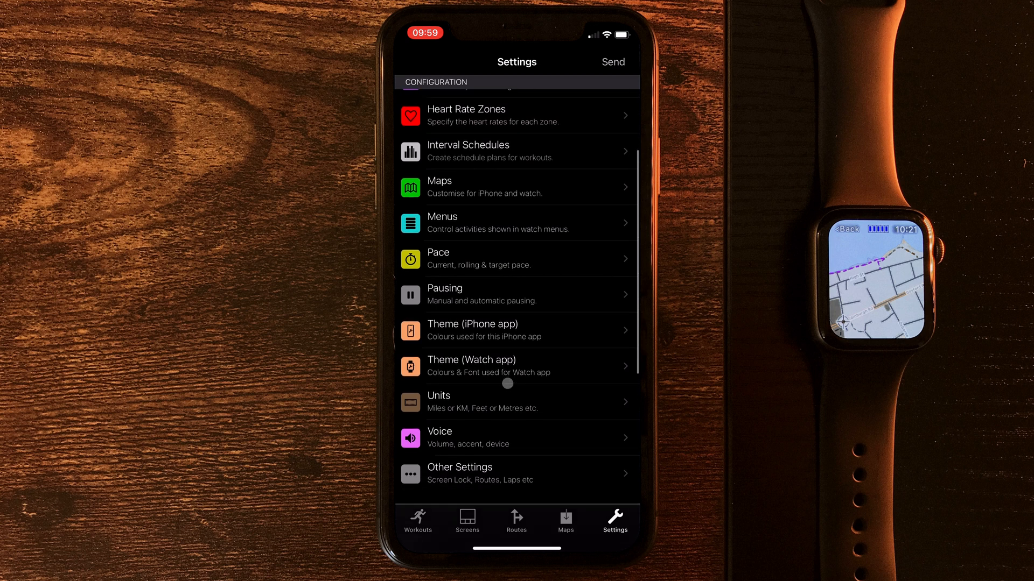
# Review the measurement units and voice feedback settings
pyautogui.click(517, 402)
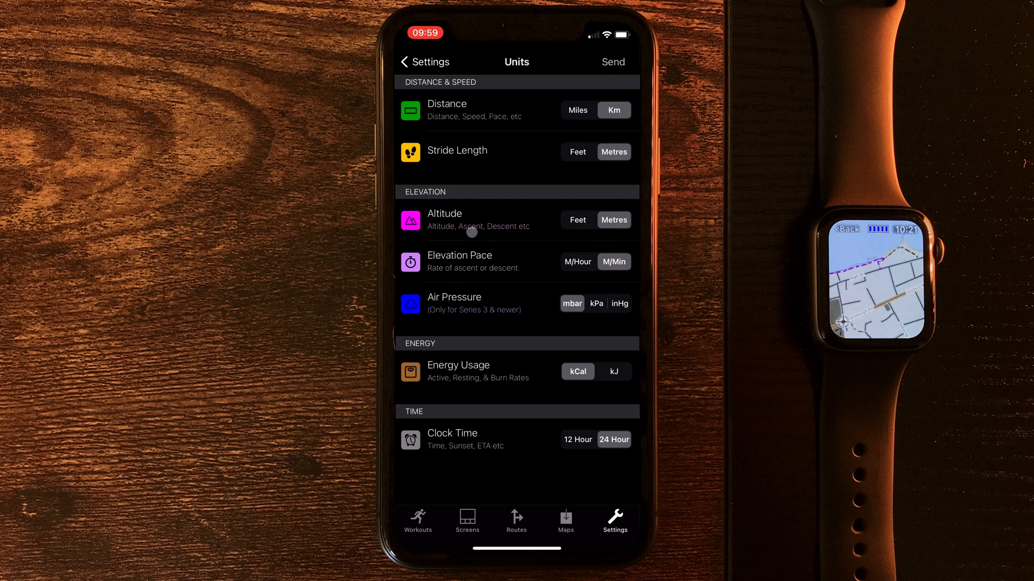
pyautogui.click(422, 61)
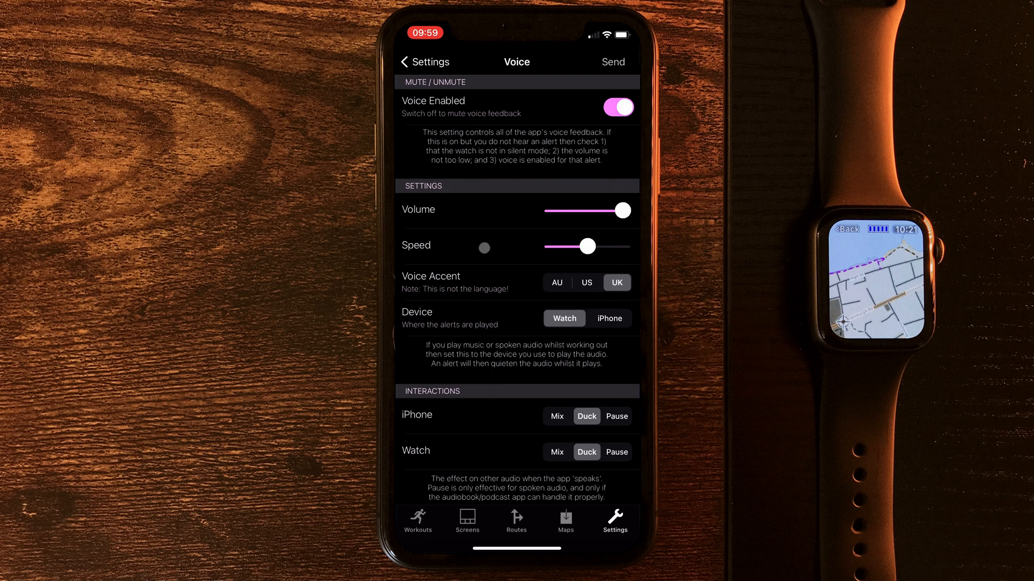
pyautogui.click(408, 61)
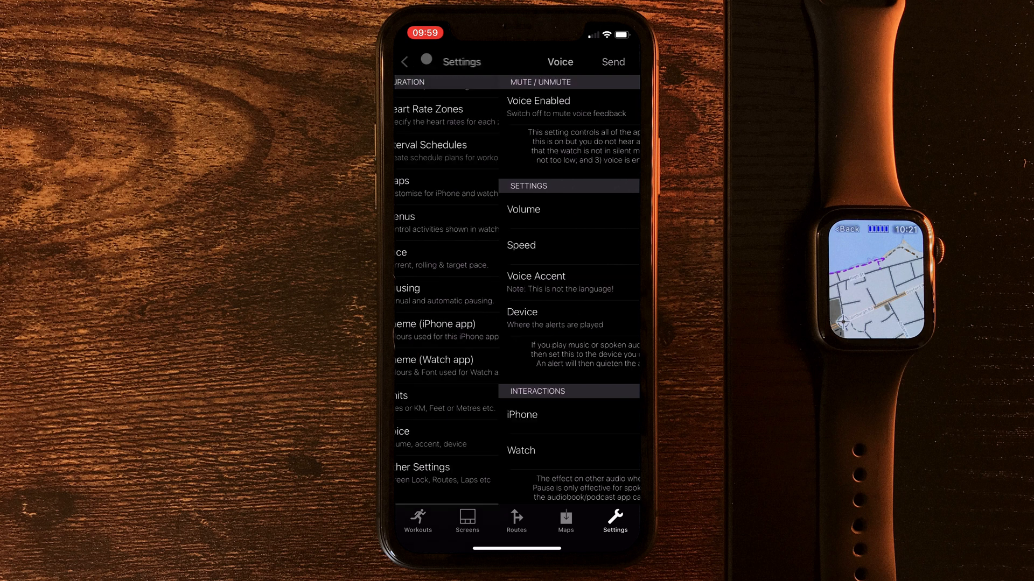
# Browse the other settings, then show the Overview, Heart and Pace running screens
pyautogui.click(422, 473)
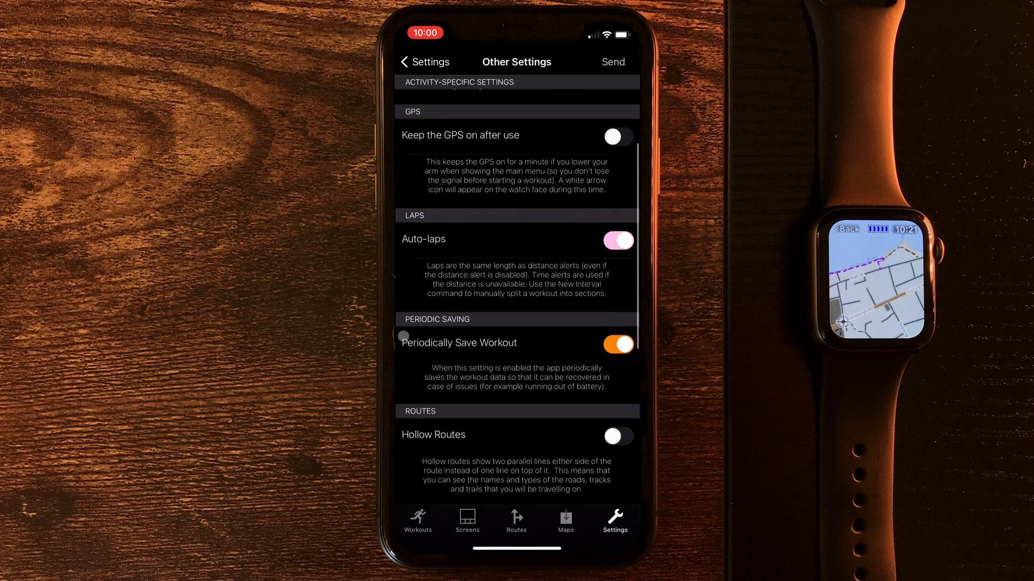
pyautogui.scroll(-3)
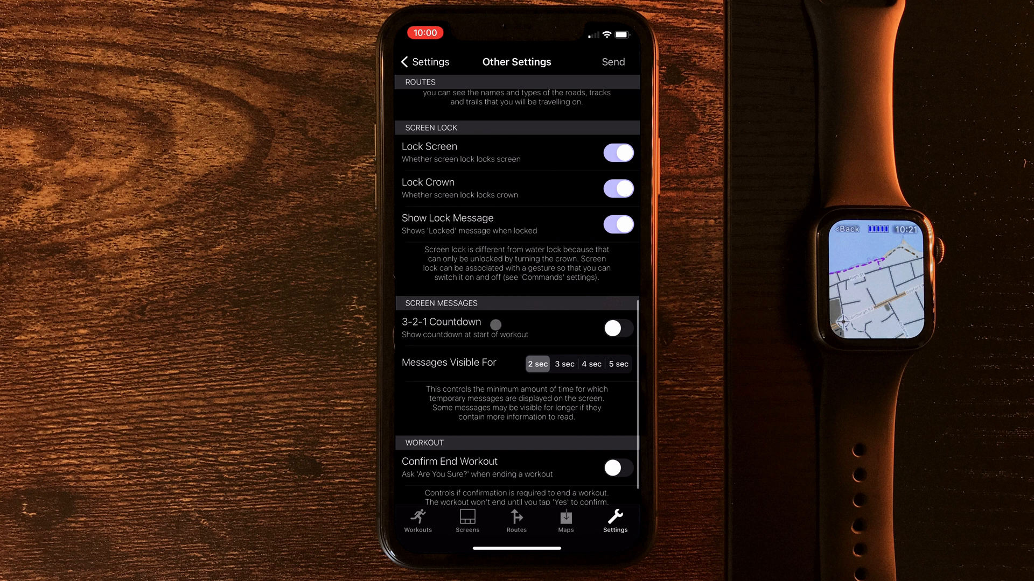
pyautogui.click(591, 364)
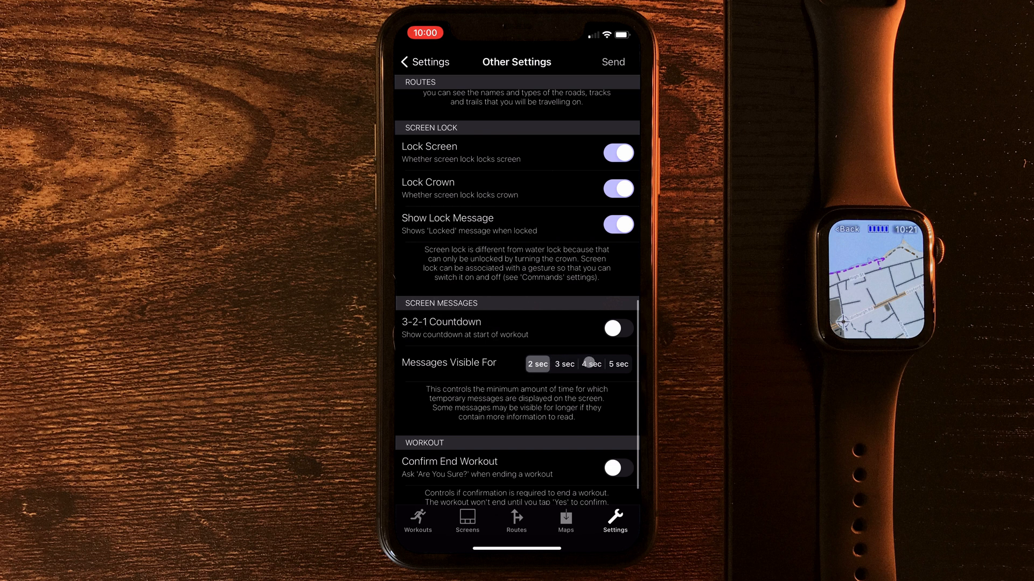
pyautogui.click(467, 520)
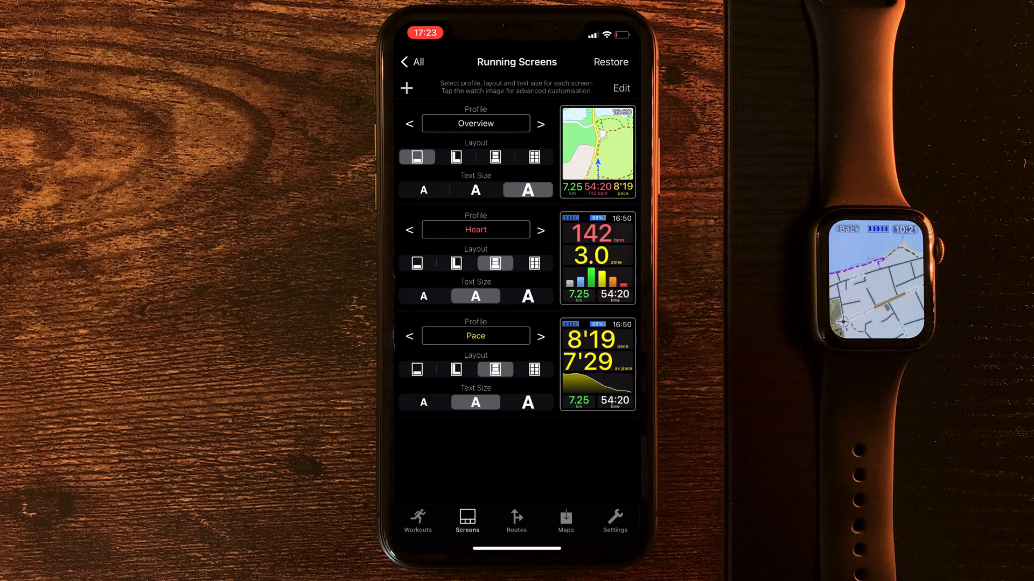
# Fill the Overview screen's top fields with speed metrics at the largest text size
pyautogui.click(597, 151)
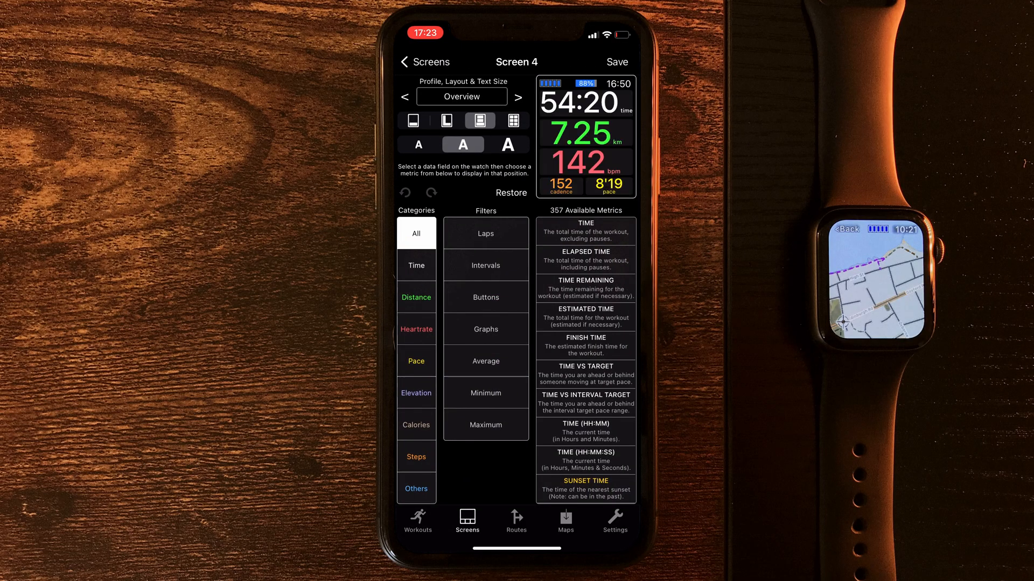
pyautogui.click(416, 361)
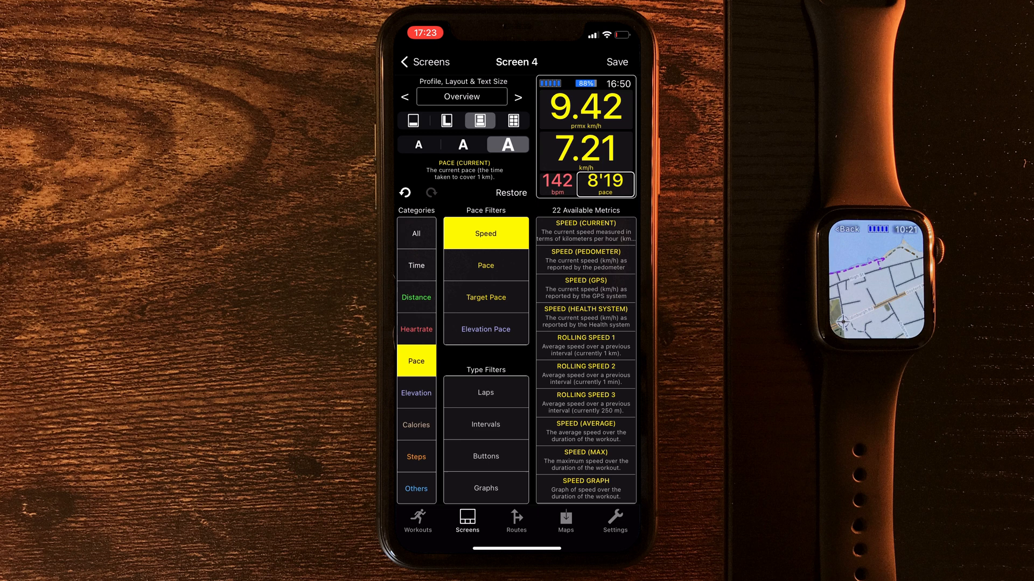
pyautogui.click(416, 265)
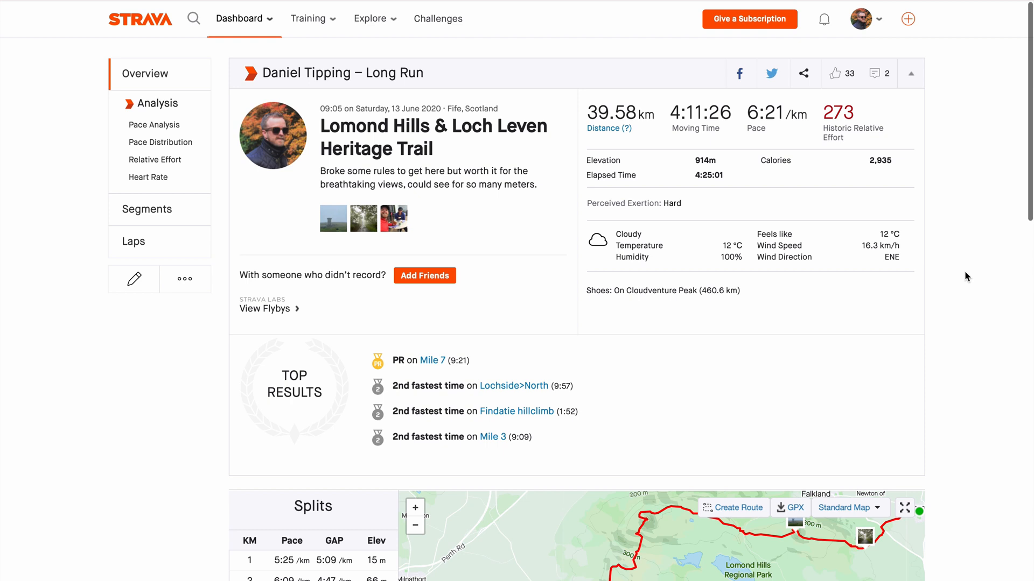
# Scroll the Lomond Hills run map, then view the Berwickshire Coastal Path run
pyautogui.scroll(-3)
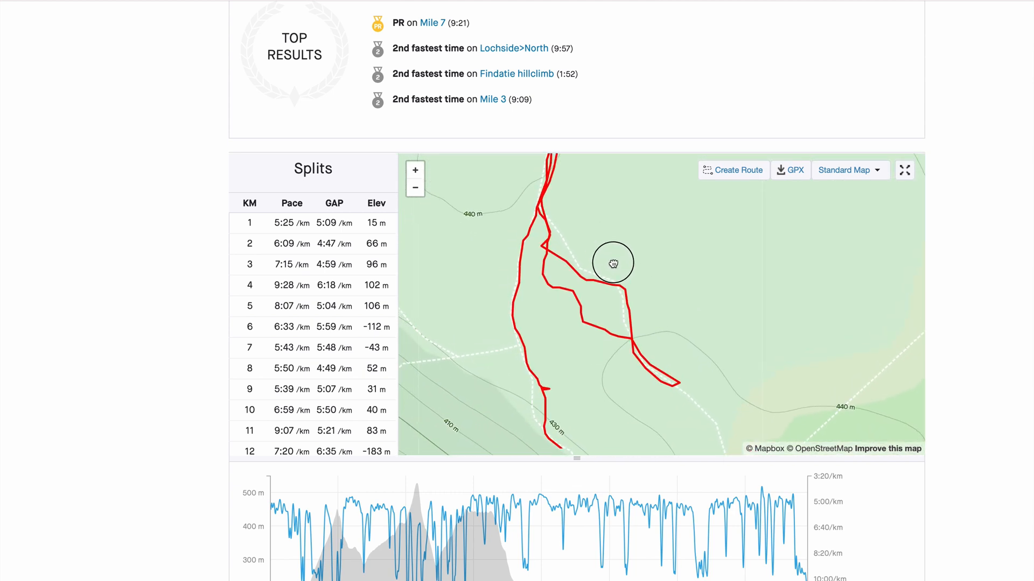
pyautogui.scroll(3)
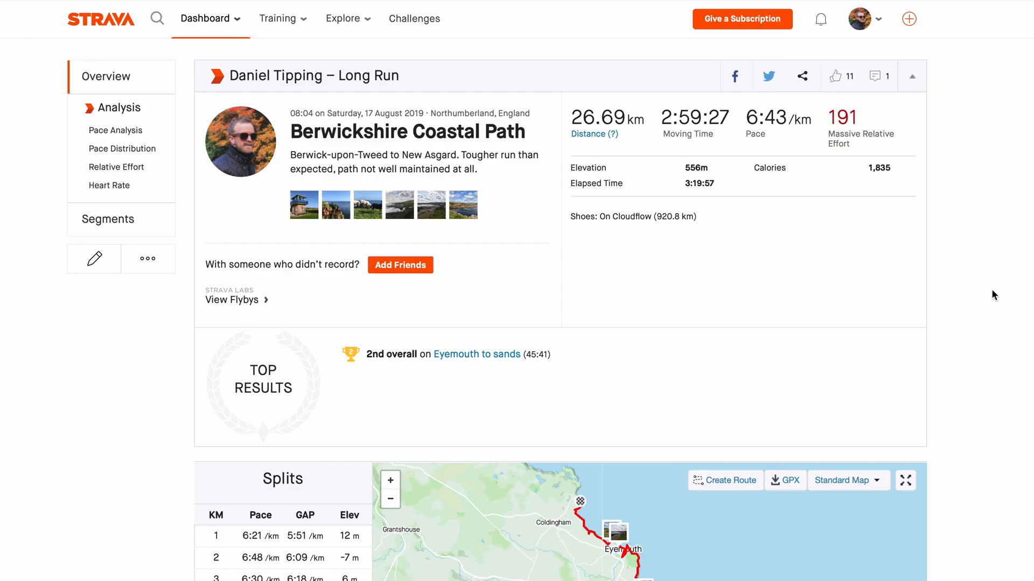
pyautogui.scroll(-3)
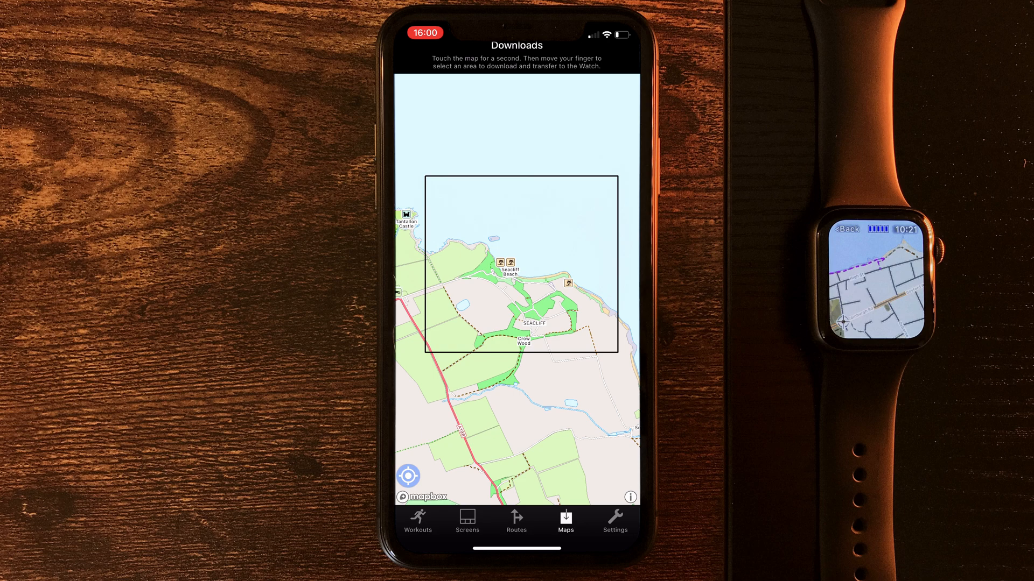
# Select a Seacliff map area for download, check the four routes, then open Settings
pyautogui.click(516, 523)
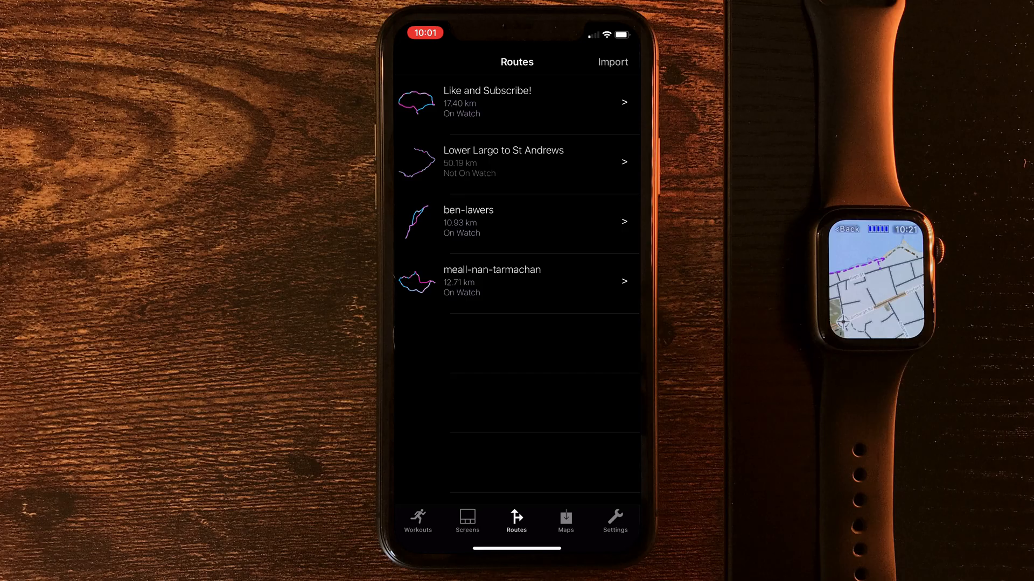
pyautogui.click(614, 521)
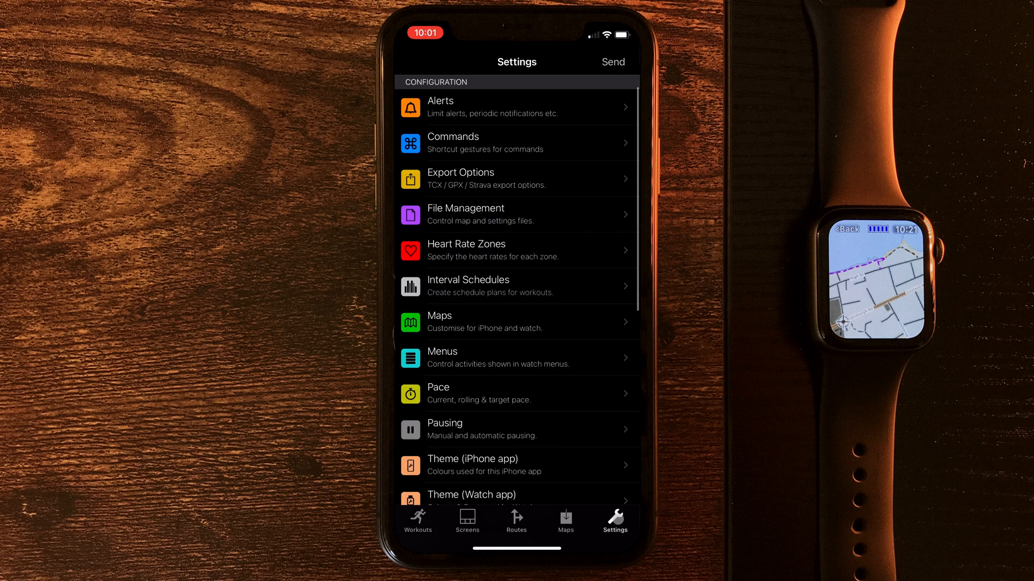
# Browse the running interval schedules and start creating a new schedule
pyautogui.click(516, 286)
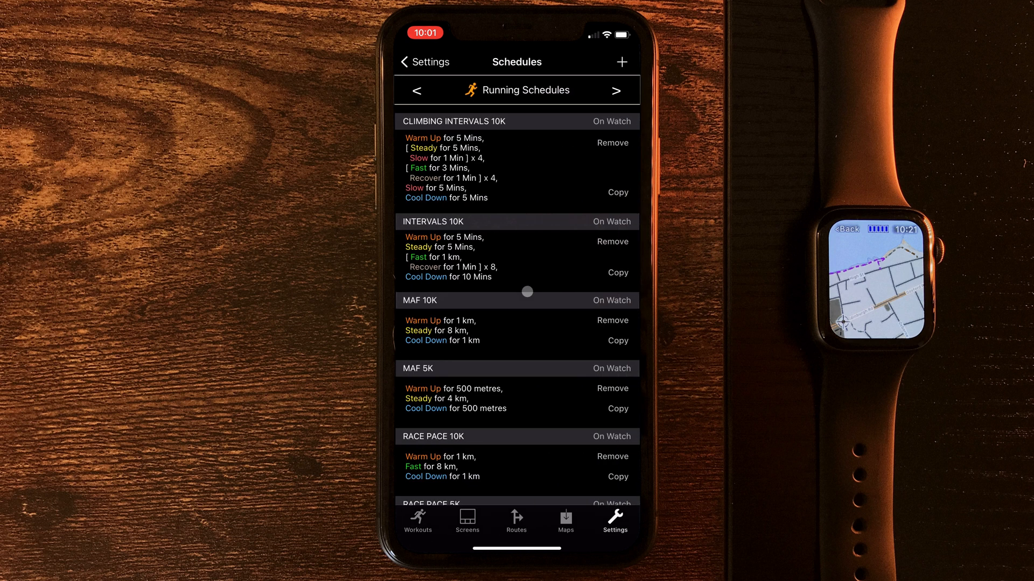
pyautogui.scroll(3)
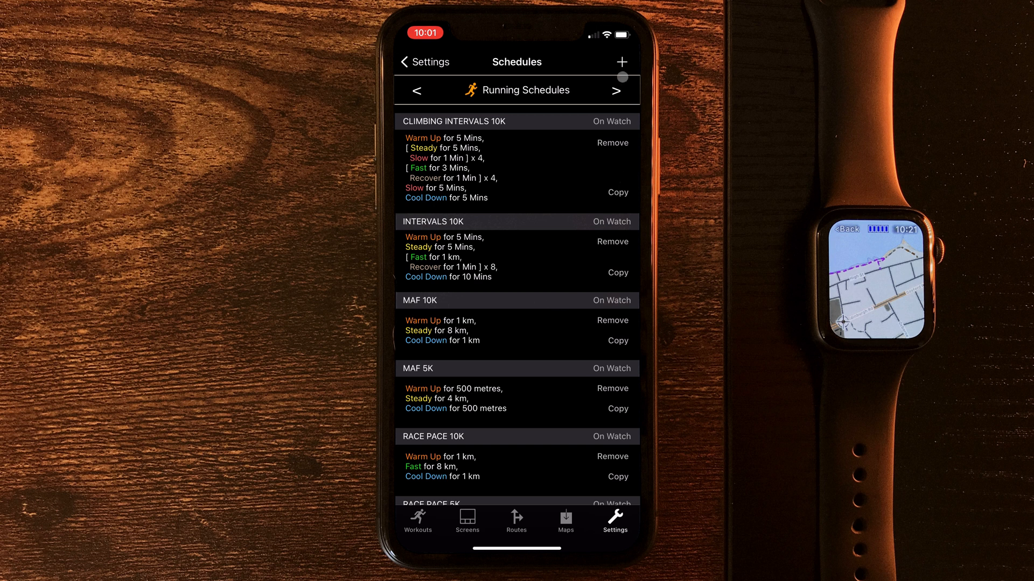
pyautogui.click(621, 62)
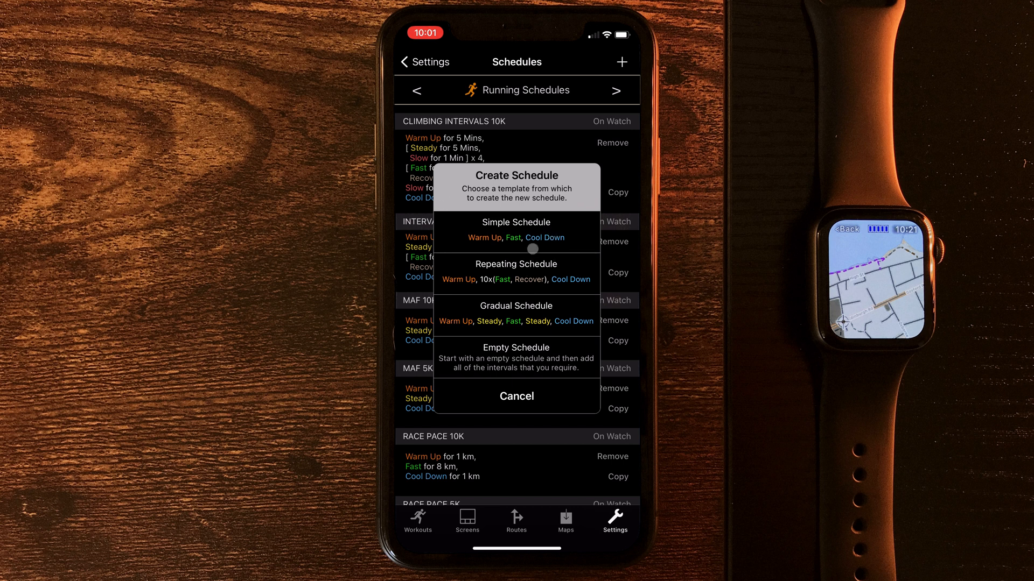
# Choose the Simple Schedule template with Warm Up, Fast and Cool Down intervals
pyautogui.click(516, 222)
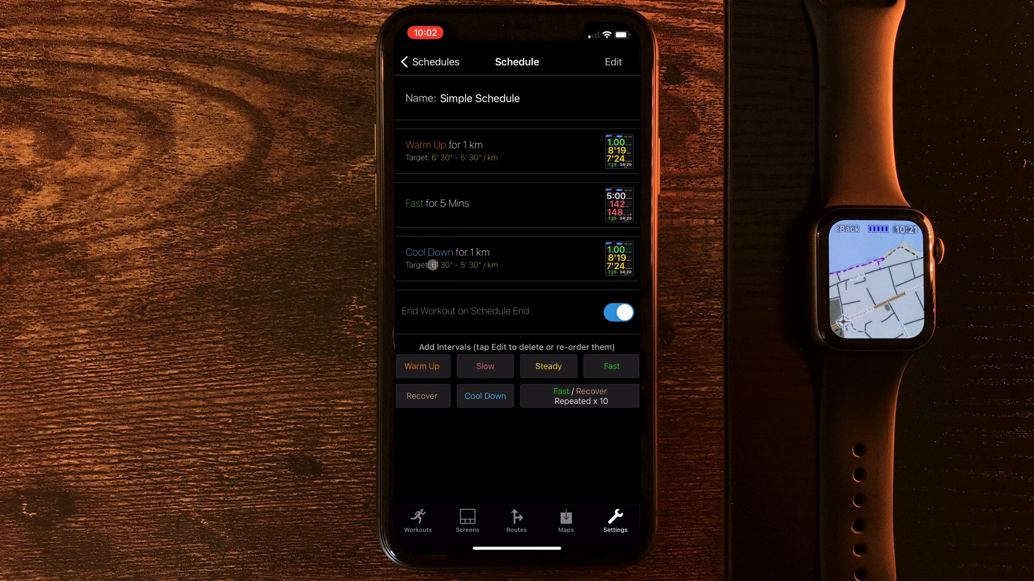
pyautogui.moveTo(456, 207)
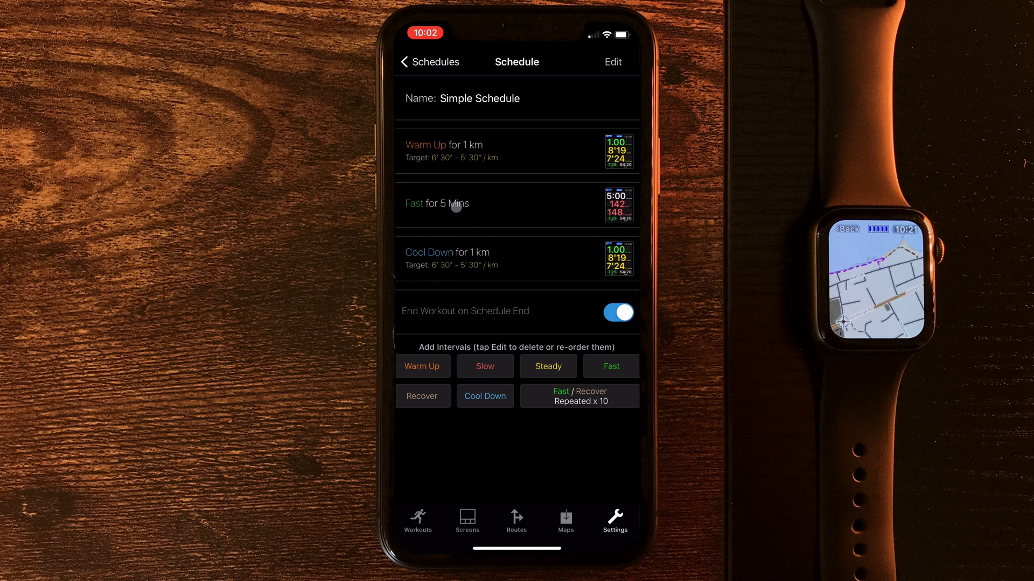
# Change the Fast interval's type to Steady and its duration to 20 minutes
pyautogui.click(517, 203)
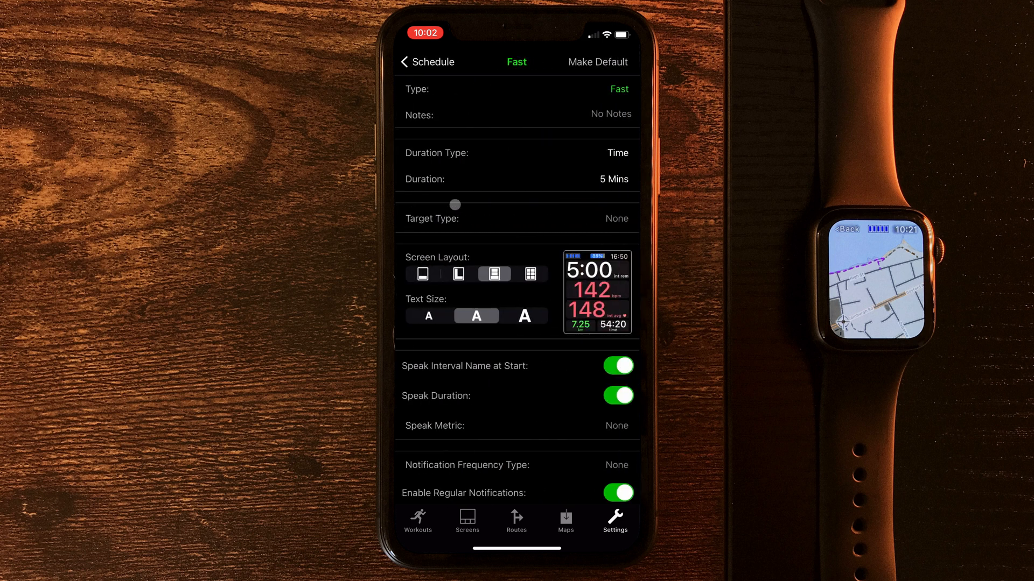
pyautogui.click(617, 89)
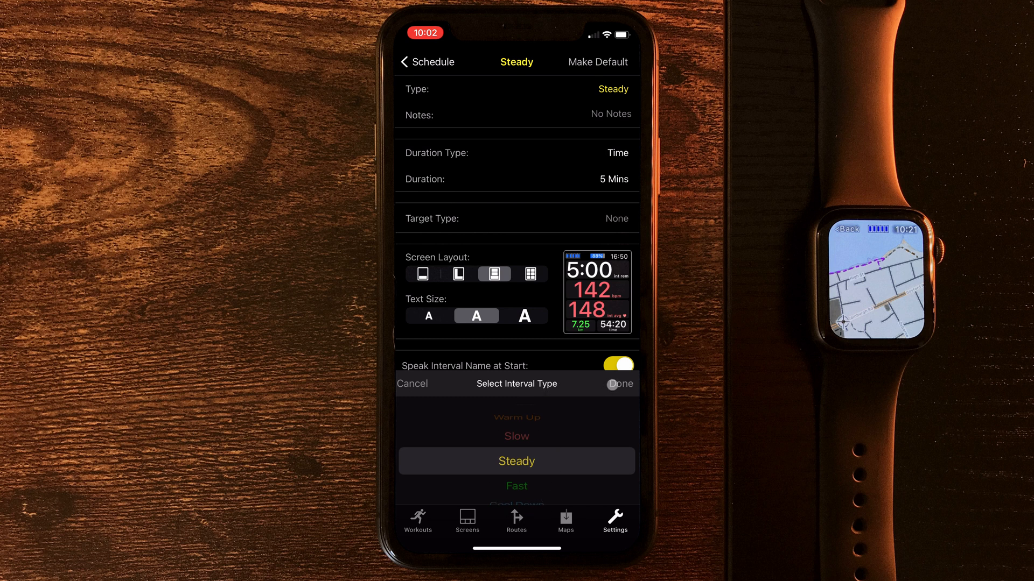
pyautogui.click(620, 384)
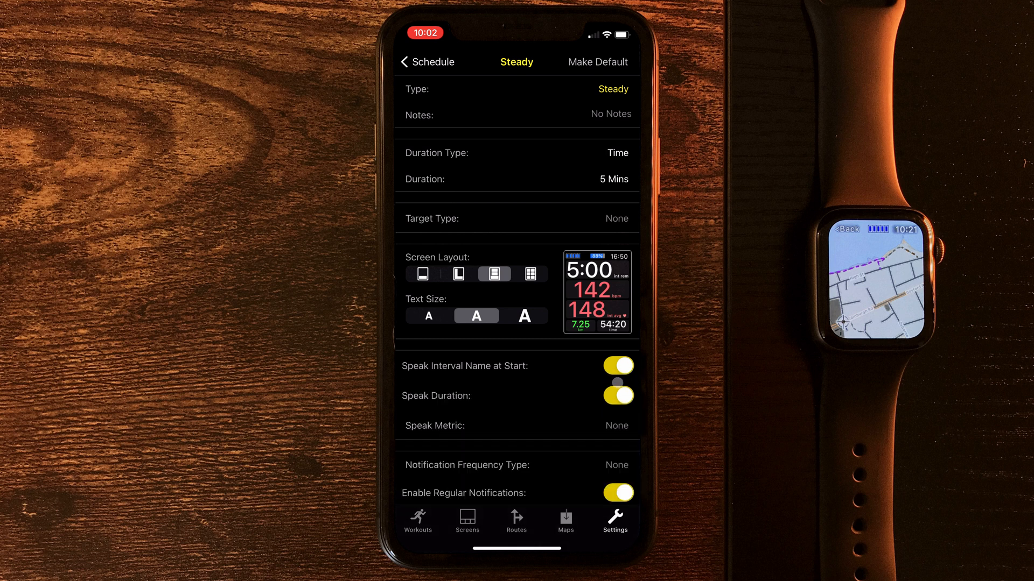
pyautogui.click(617, 396)
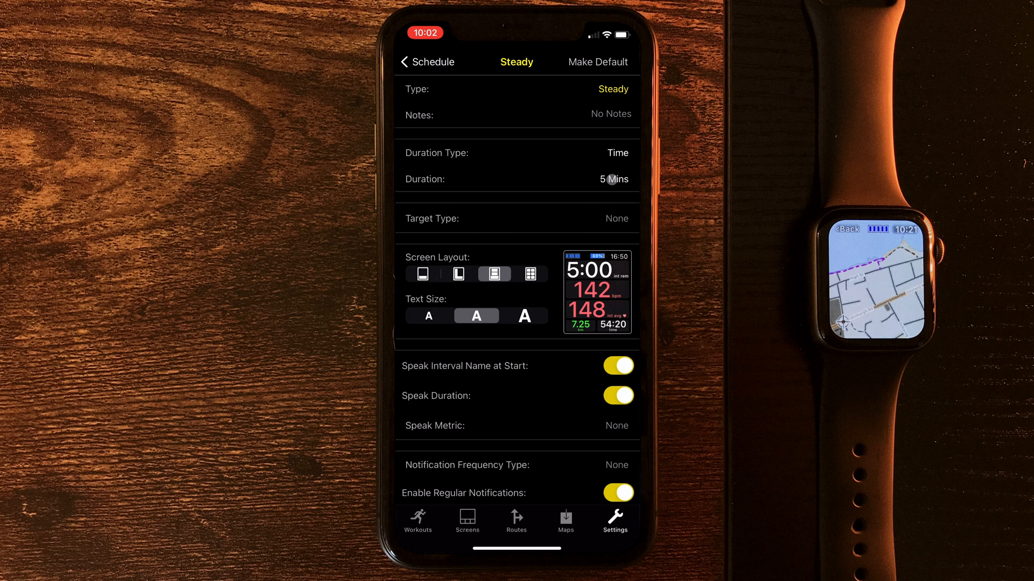
pyautogui.click(613, 180)
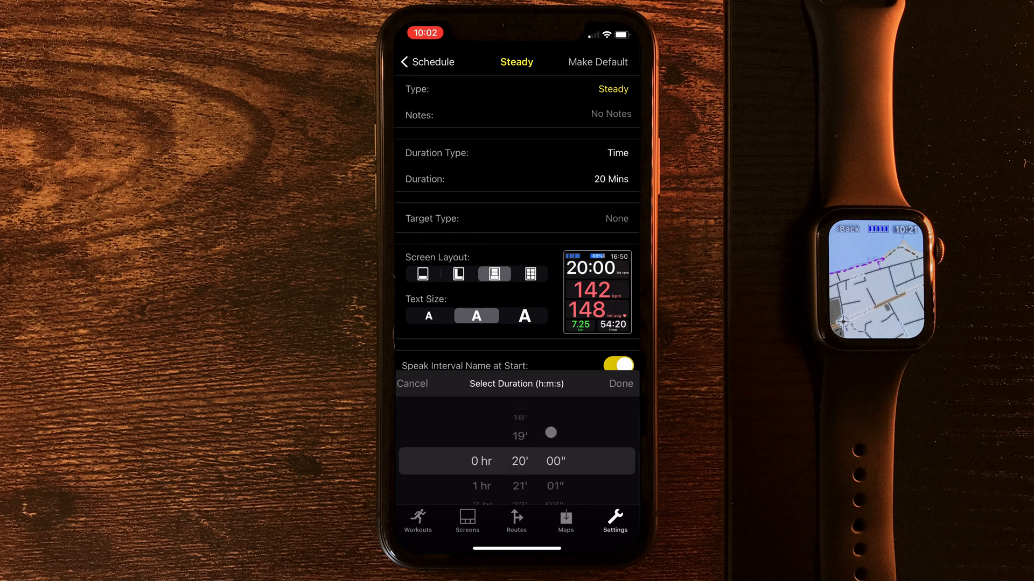
pyautogui.click(620, 384)
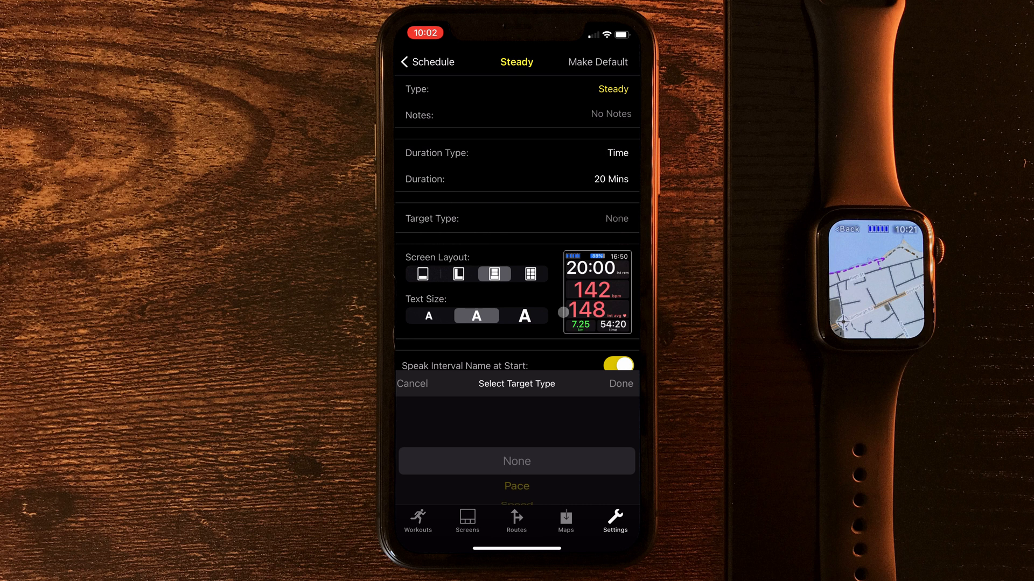
# Set a Pace target of 6'00" slowest to 5'00" fastest per km and open the screen layout
pyautogui.scroll(3)
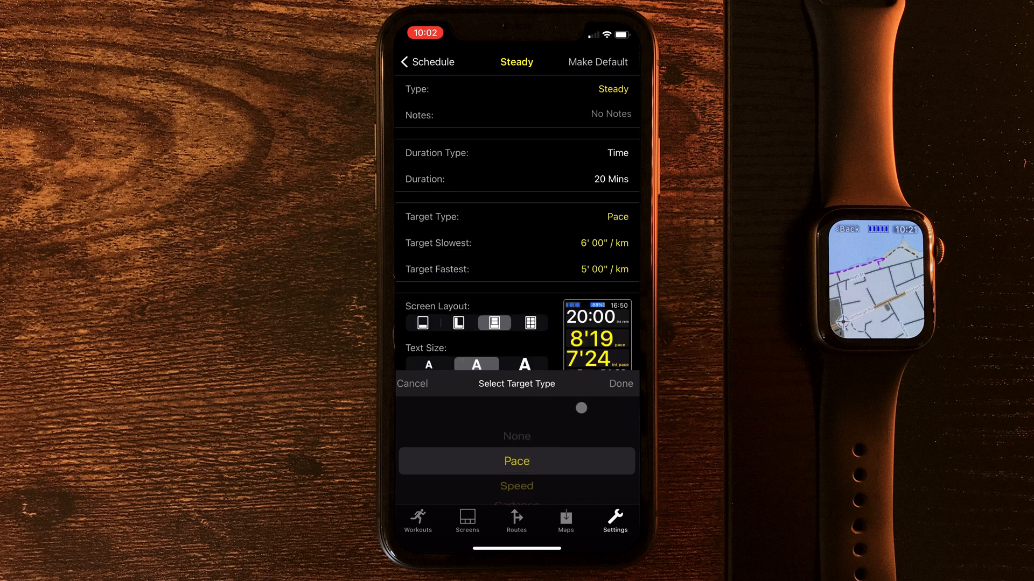
pyautogui.click(619, 384)
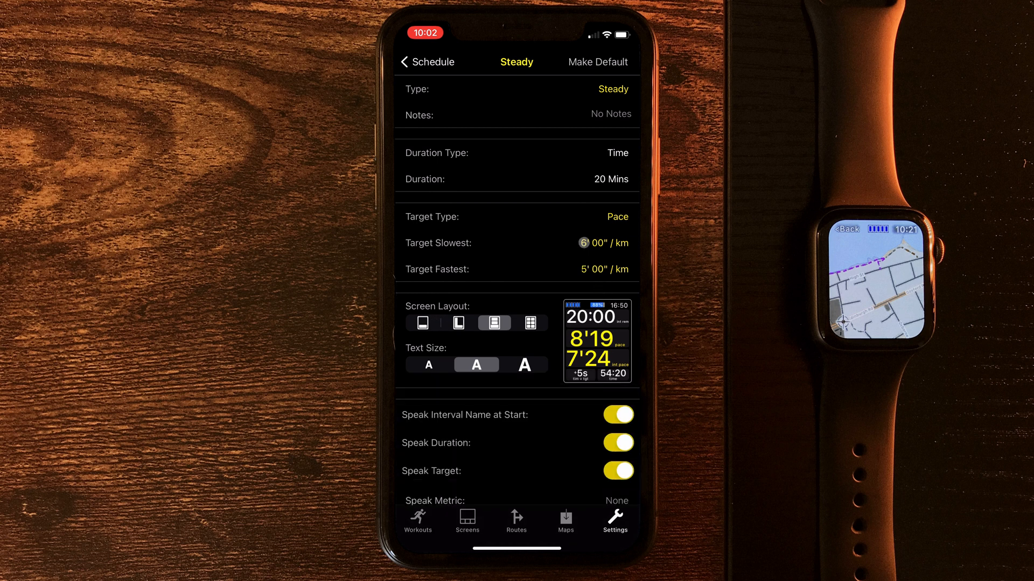
pyautogui.click(582, 243)
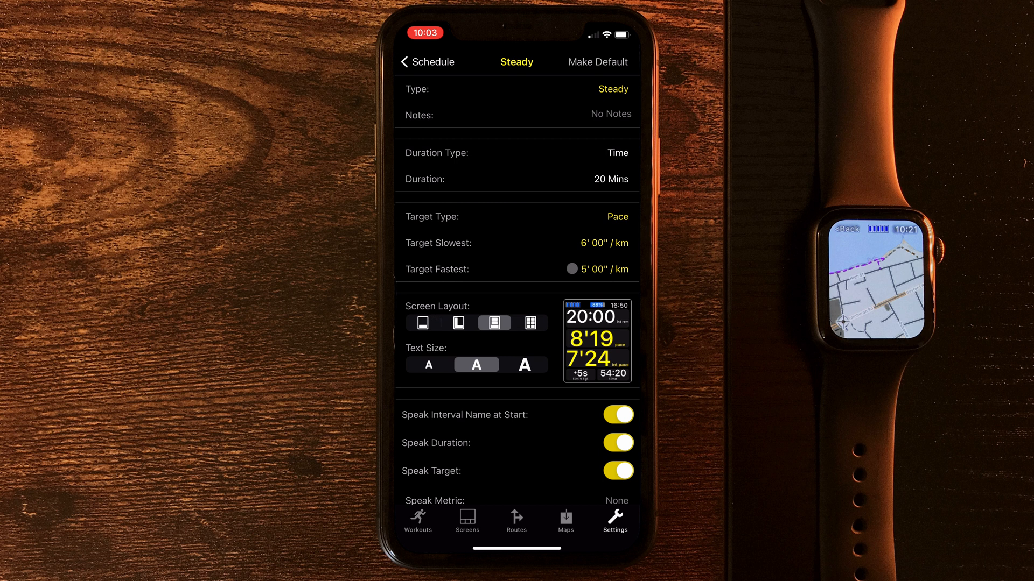
pyautogui.click(570, 269)
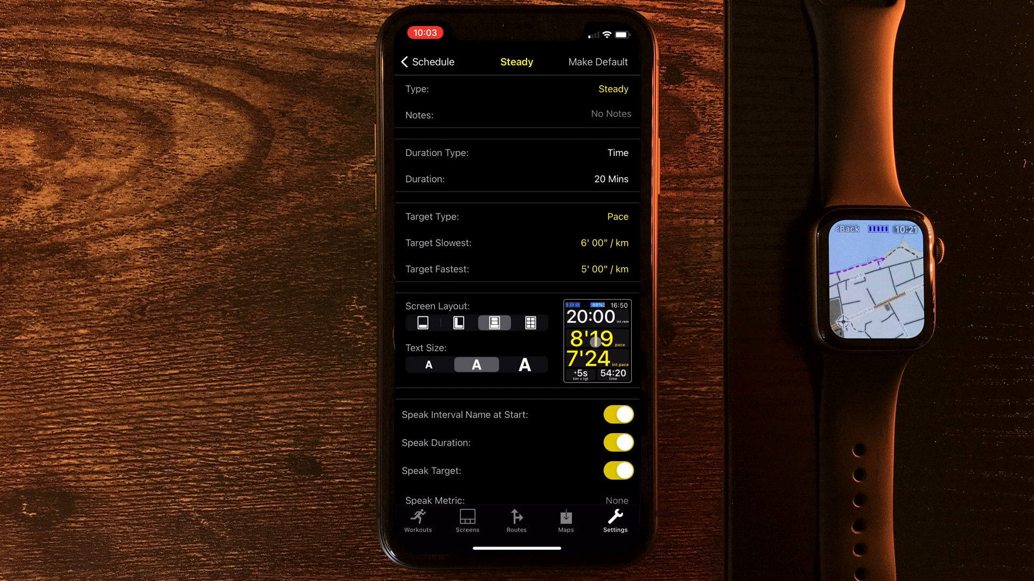
pyautogui.click(595, 340)
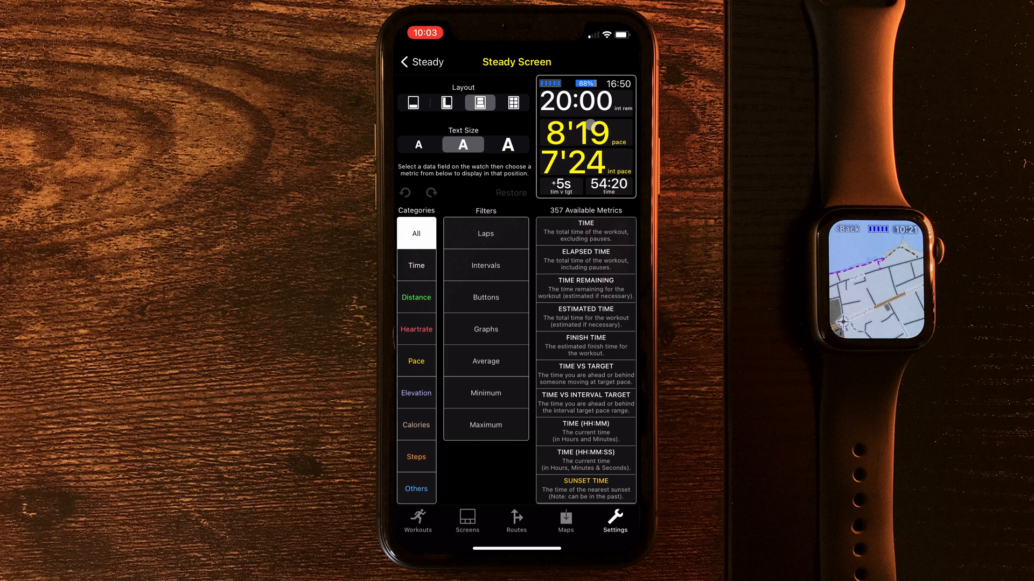
# Set the Steady screen's bottom-left field to total Distance and go back to the interval
pyautogui.click(586, 103)
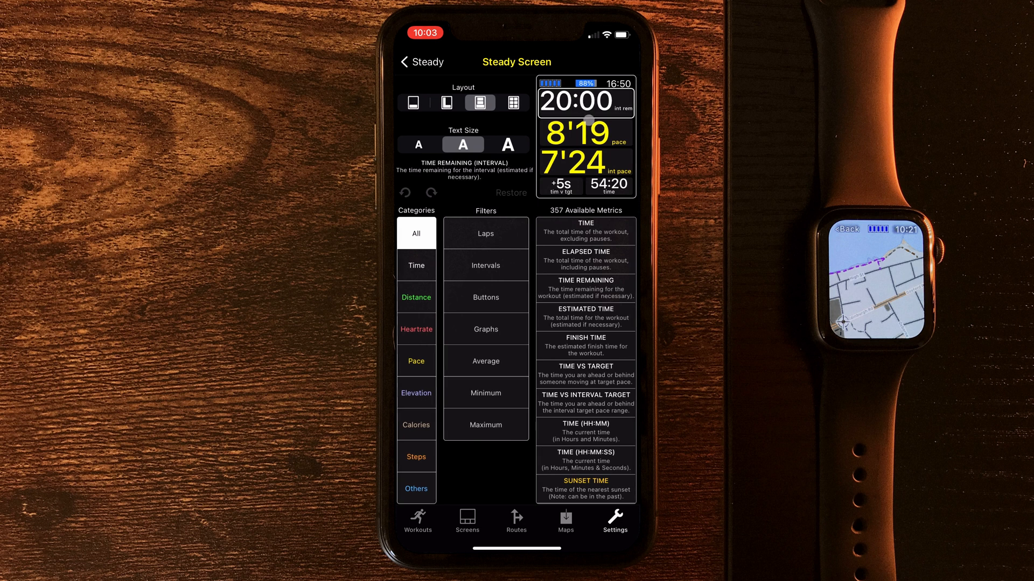
pyautogui.click(584, 162)
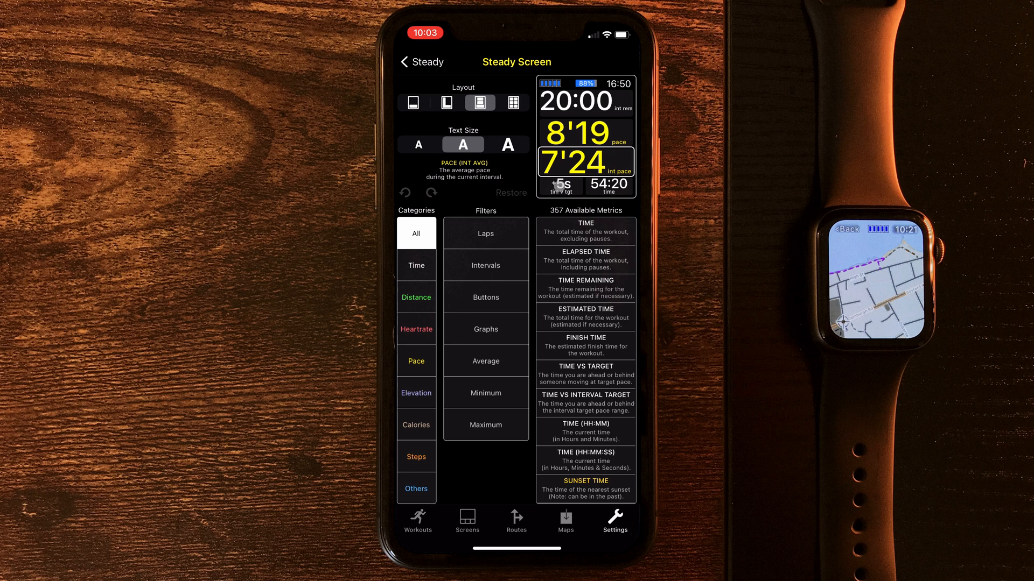
pyautogui.click(416, 297)
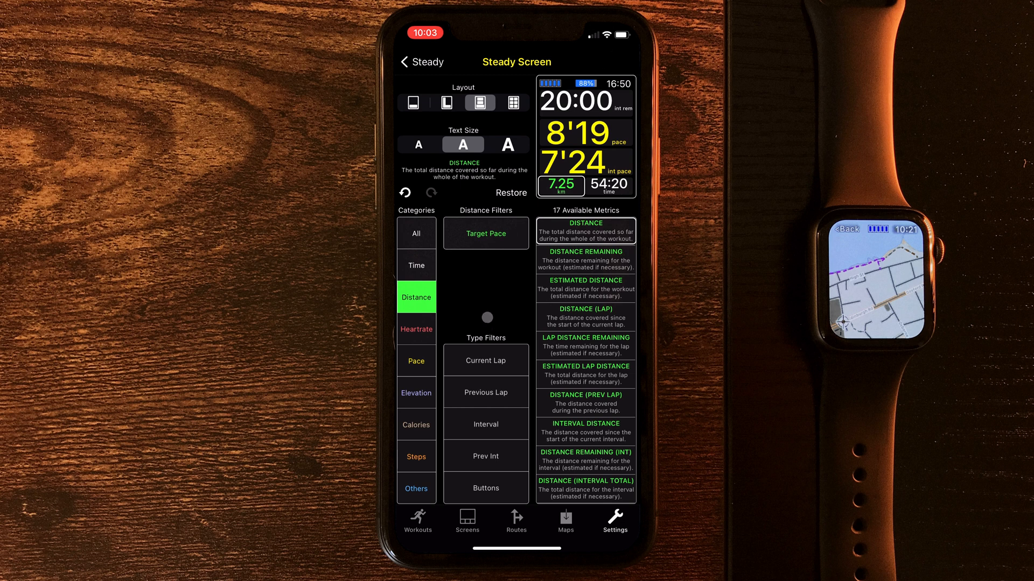
pyautogui.click(422, 62)
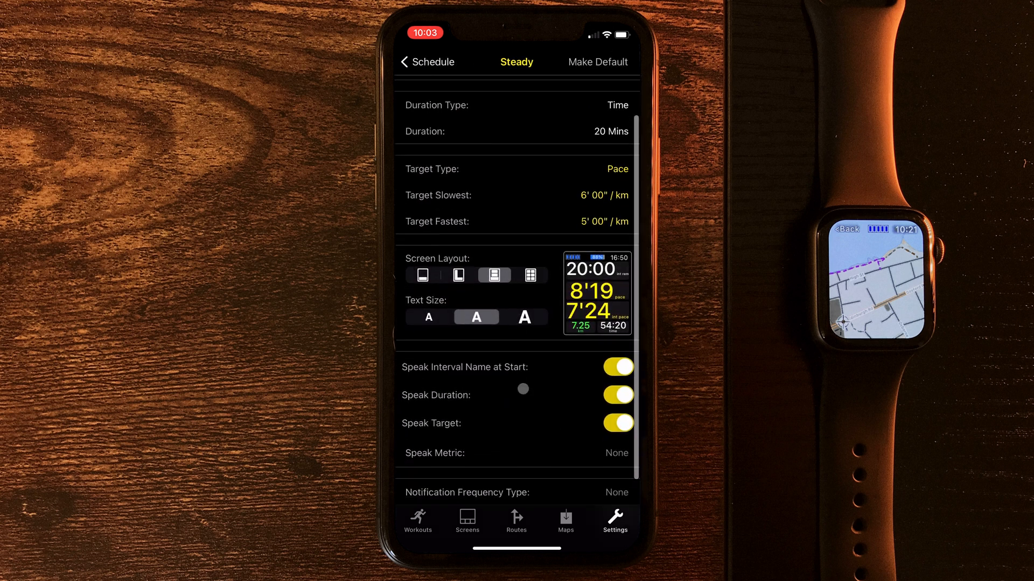
# Turn off Speak Interval Name at Start and Speak Duration for Steady, then return to the schedule
pyautogui.scroll(-3)
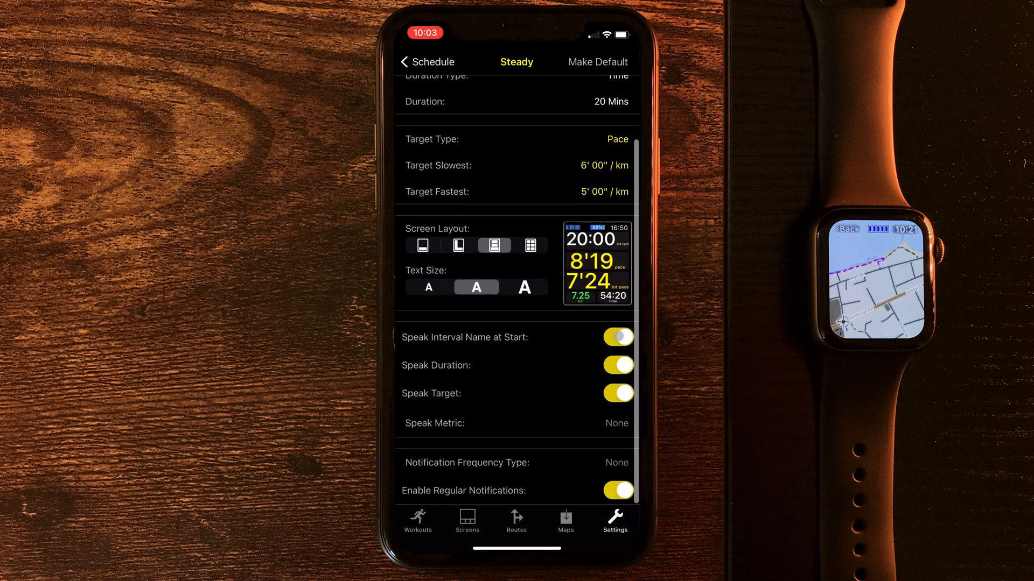
pyautogui.click(617, 337)
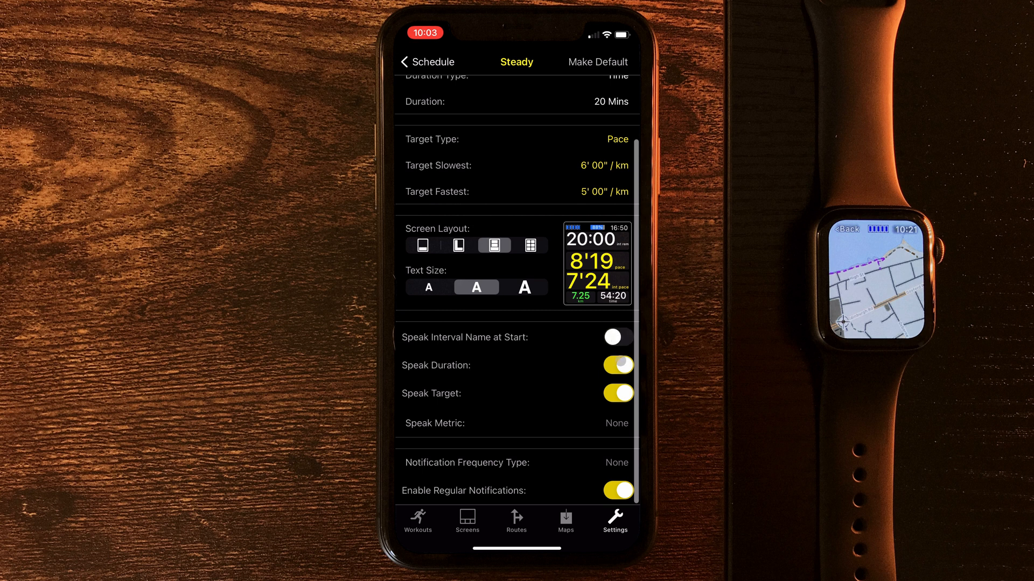
pyautogui.click(617, 365)
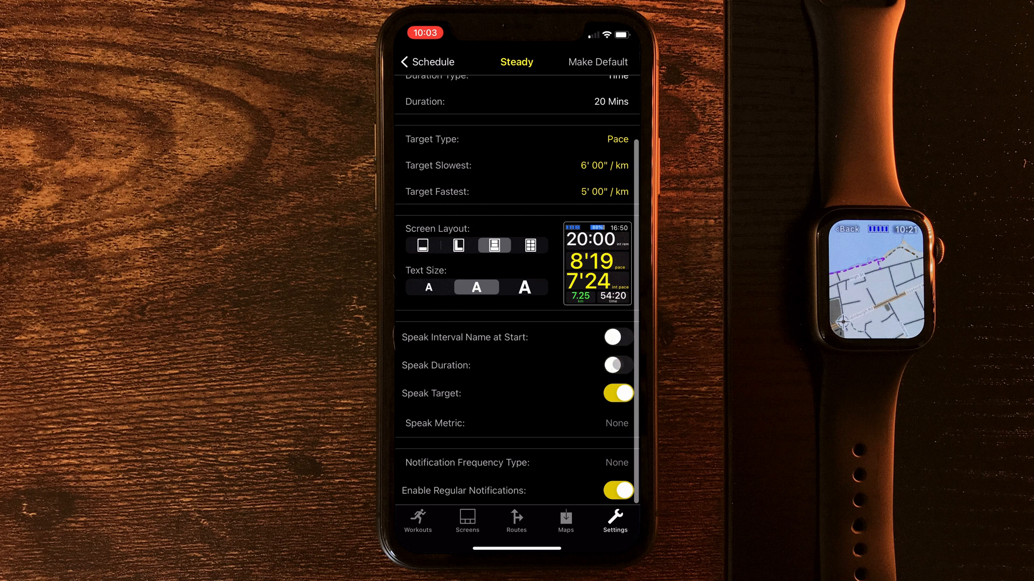
pyautogui.click(617, 365)
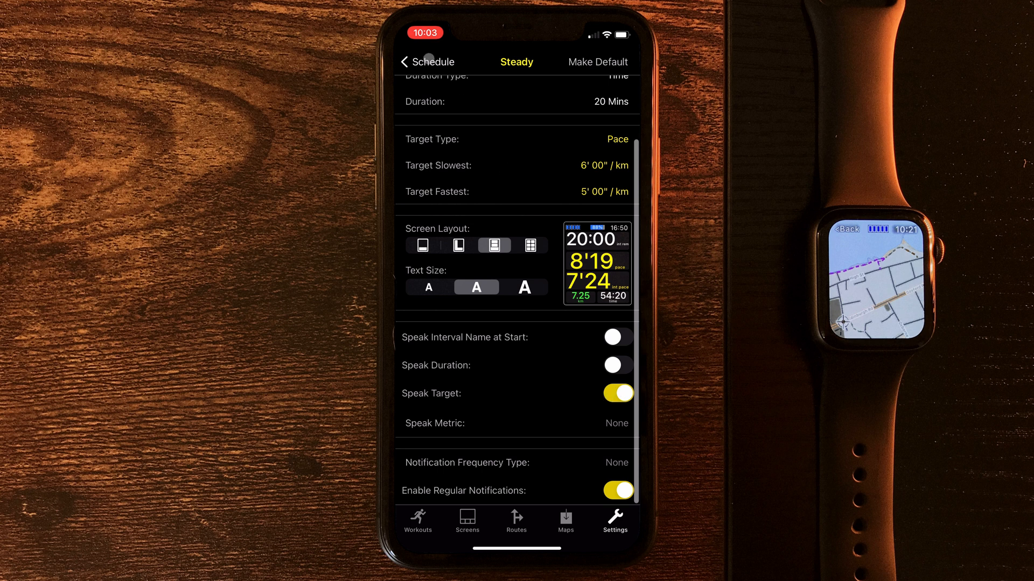
pyautogui.click(408, 61)
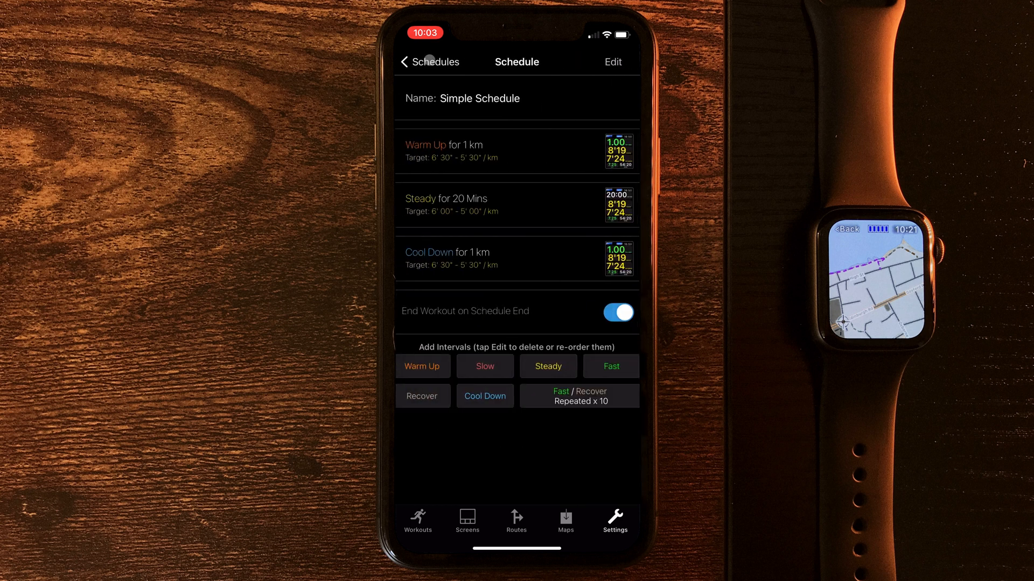
# Go back to the Running Schedules list and scroll down through it
pyautogui.click(428, 61)
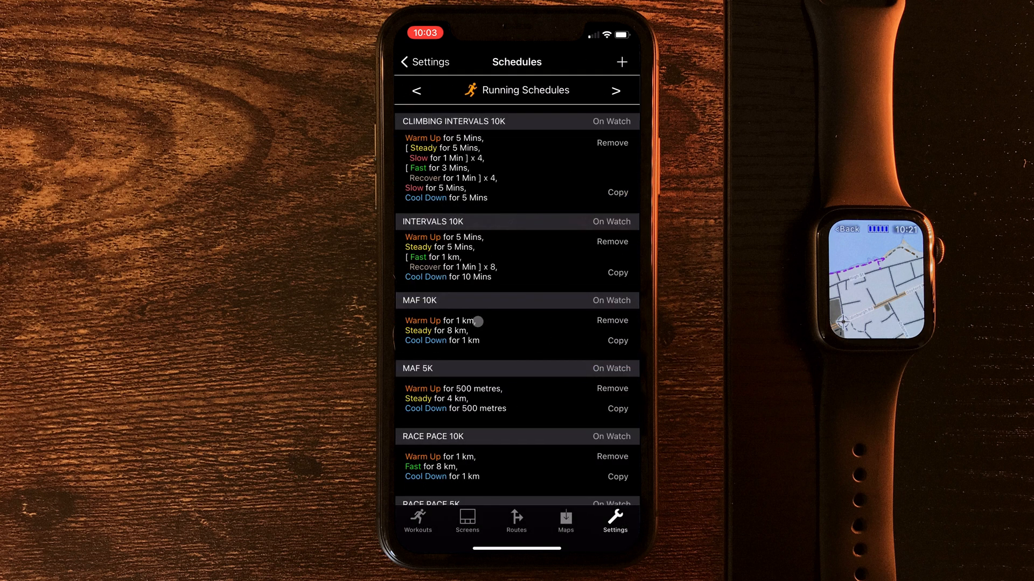
pyautogui.scroll(-3)
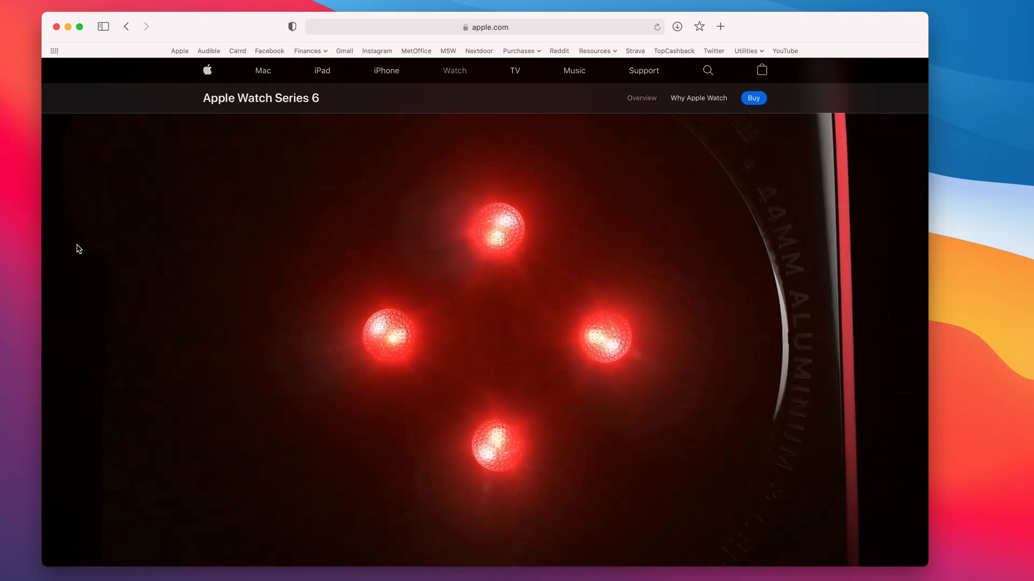
pyautogui.scroll(-3)
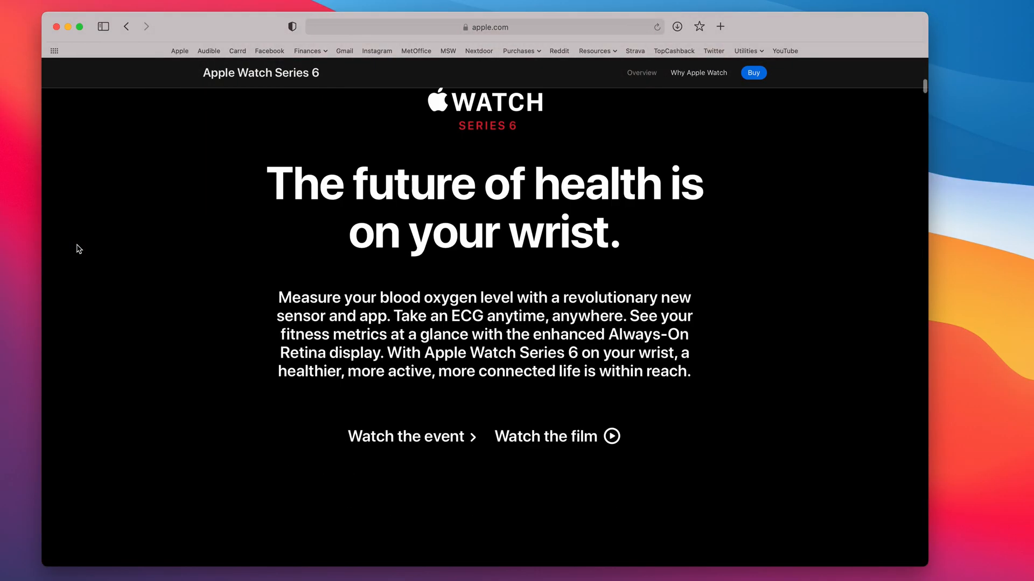